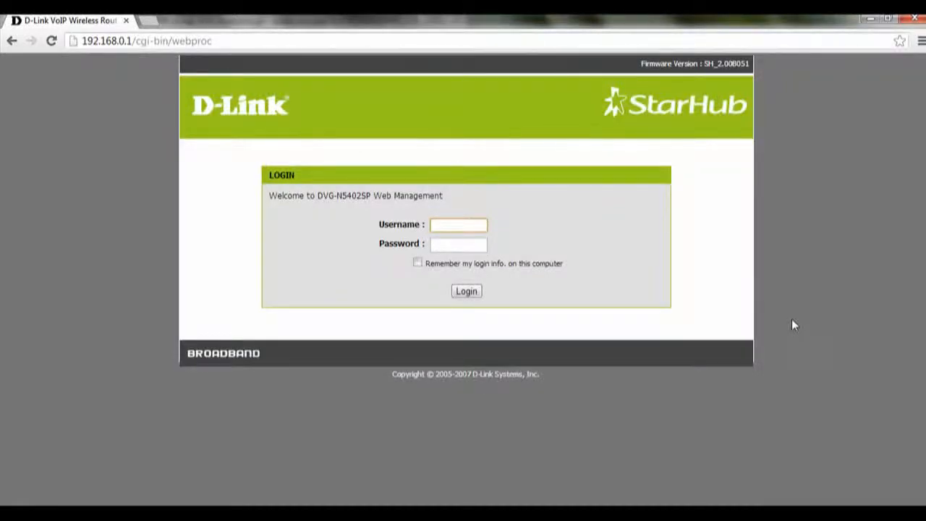
{"action": "left_click", "coordinate": [458, 224]}
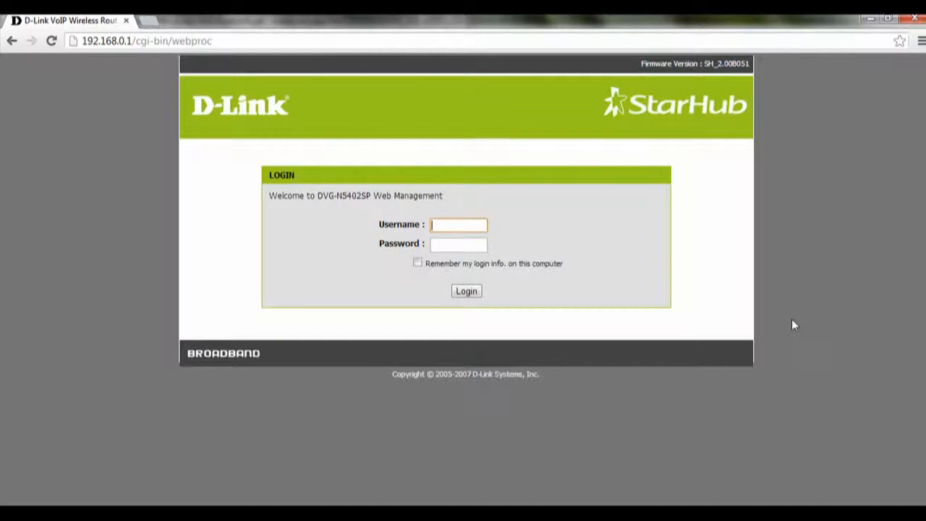
{"action": "mouse_move", "coordinate": [74, 20]}
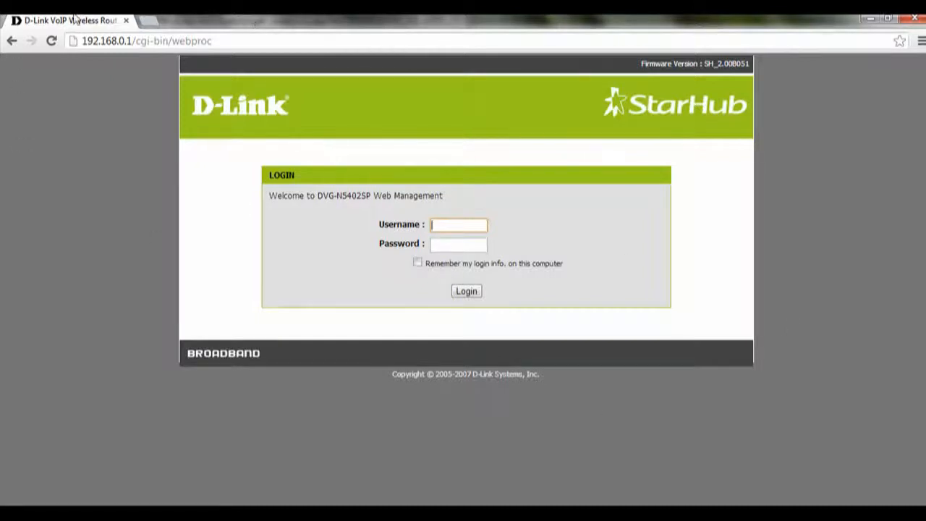
{"action": "mouse_move", "coordinate": [291, 159]}
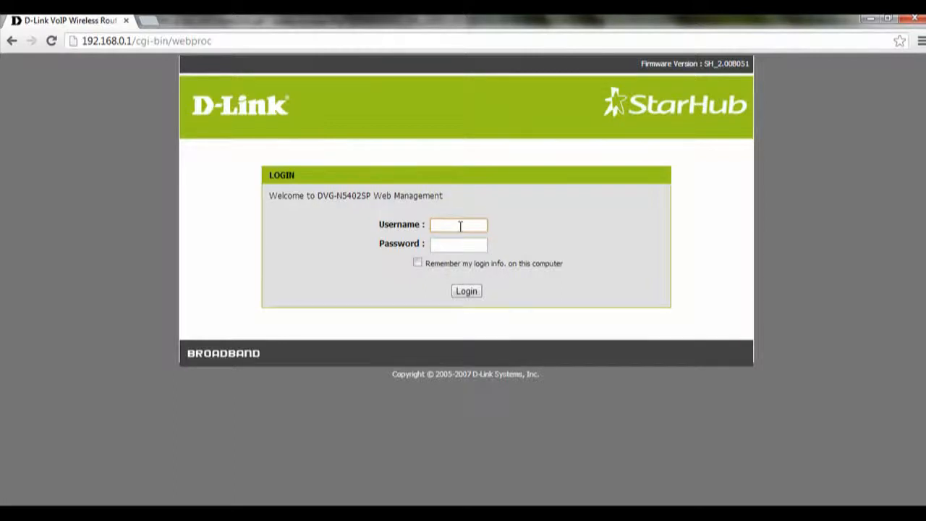
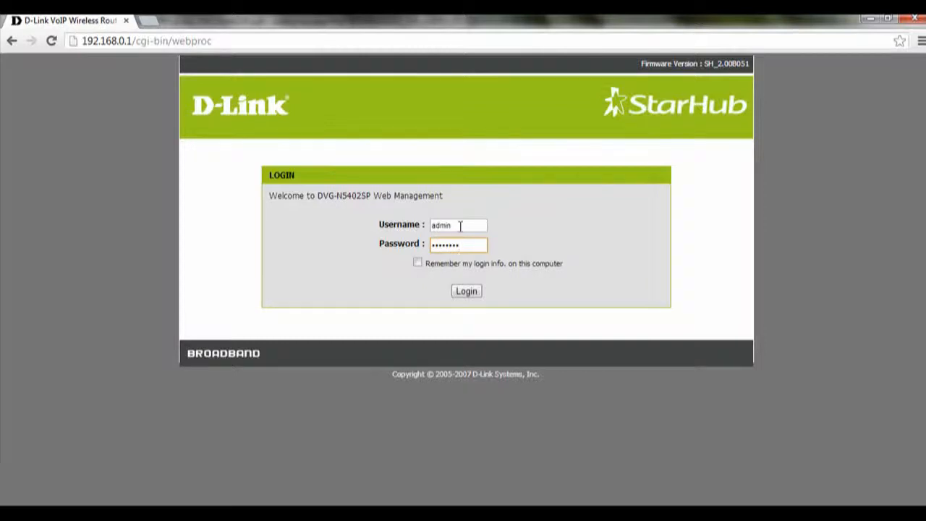
- Log in and go to Maintenance > USB File Sharing over FTP
{"action": "left_click", "coordinate": [466, 290]}
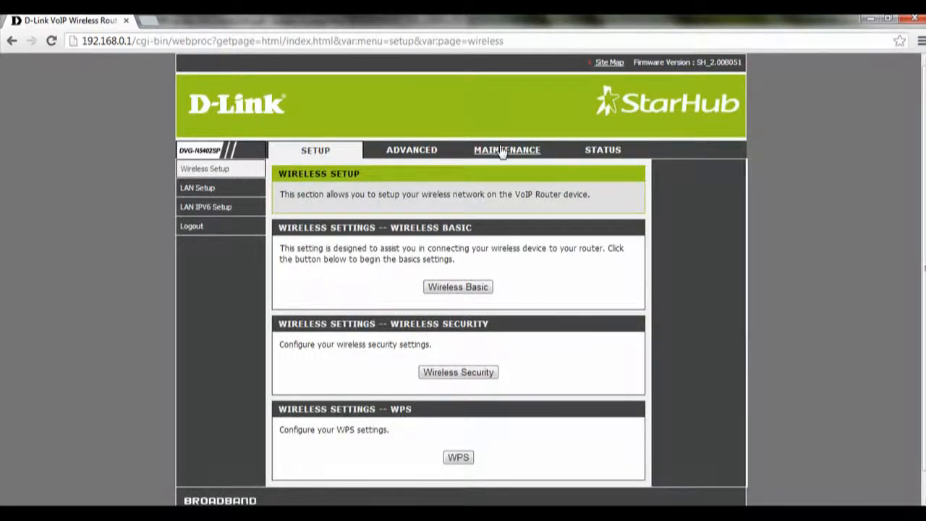
{"action": "left_click", "coordinate": [507, 150]}
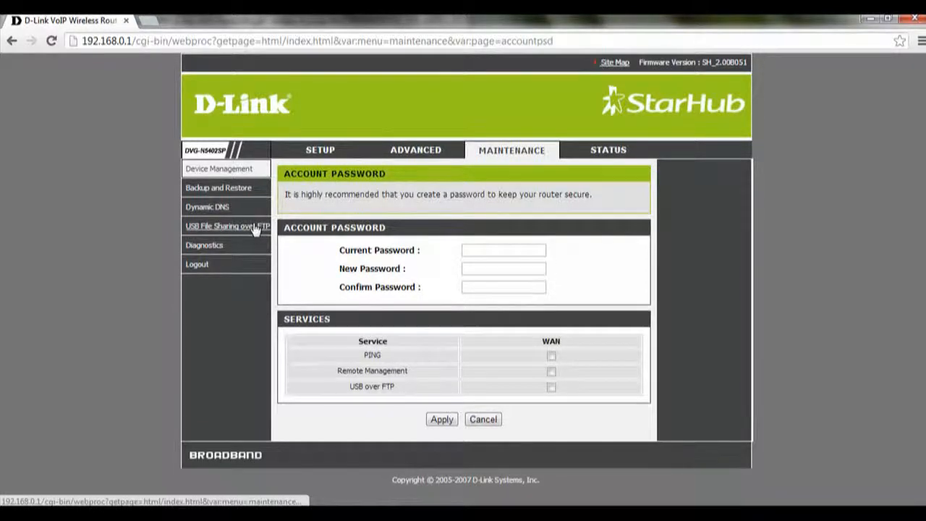
{"action": "left_click", "coordinate": [228, 226]}
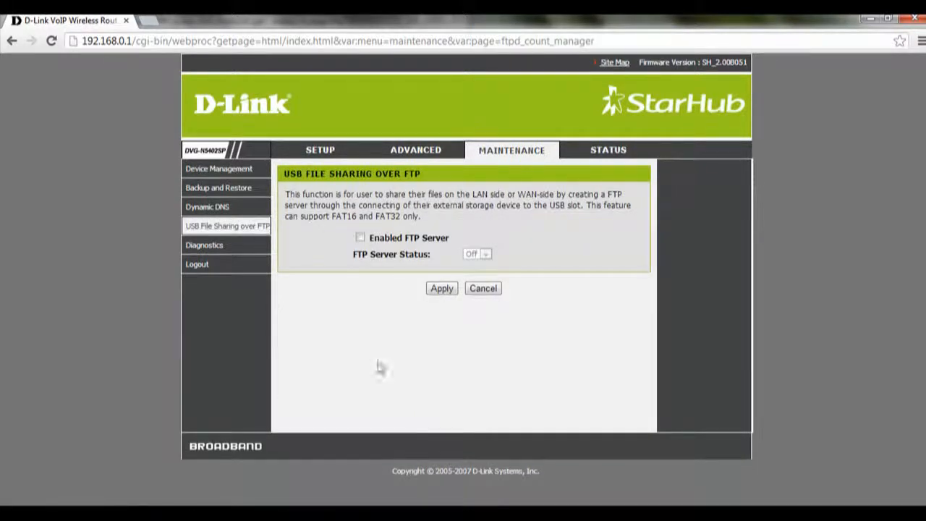
- Tick Enabled FTP Server and start a new FTP user entry under User List Management
{"action": "left_click", "coordinate": [359, 237]}
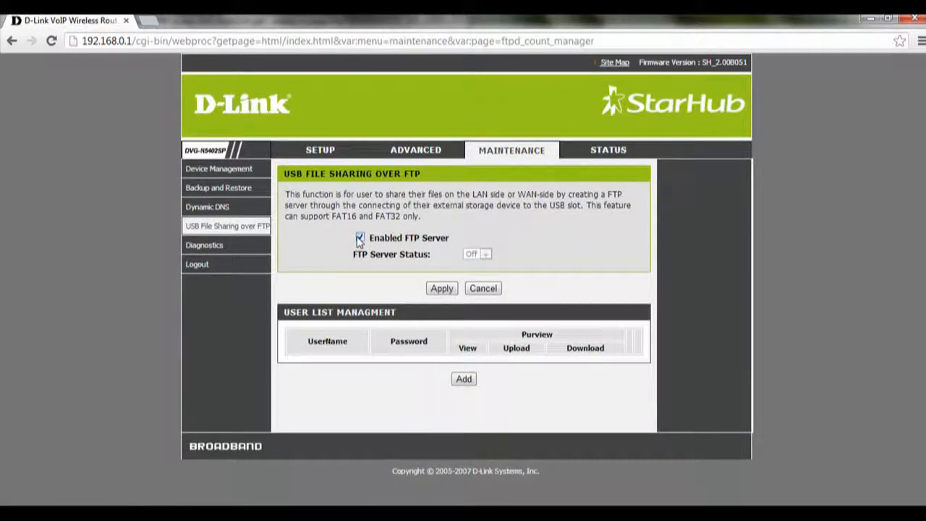
{"action": "left_click", "coordinate": [464, 378]}
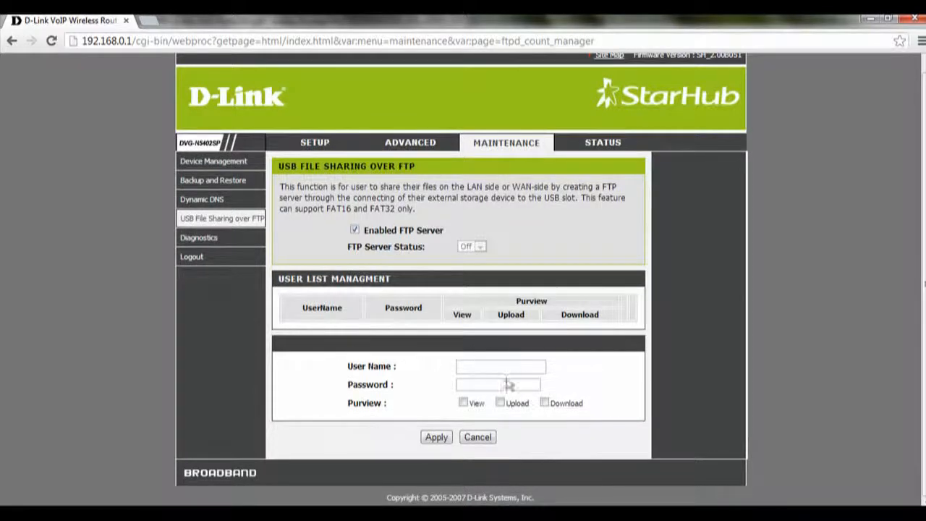
{"action": "left_click", "coordinate": [497, 384]}
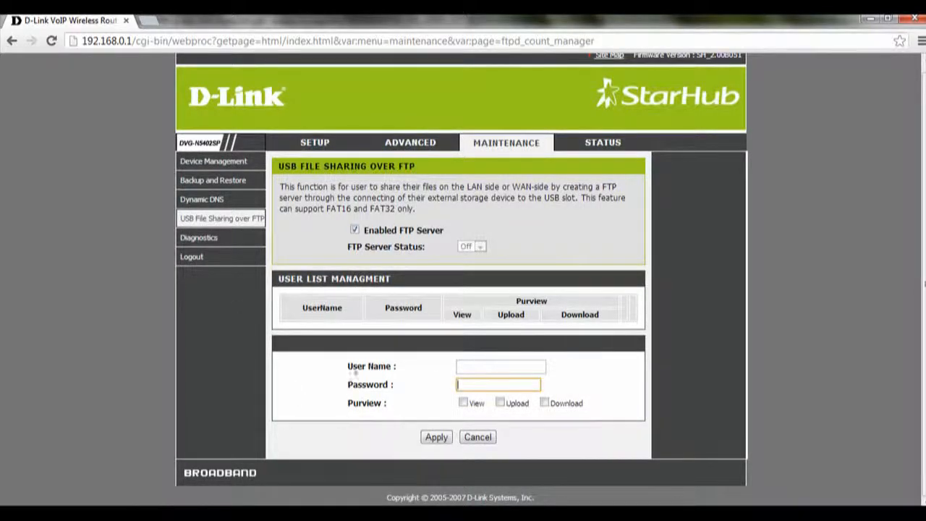
{"action": "mouse_move", "coordinate": [485, 421]}
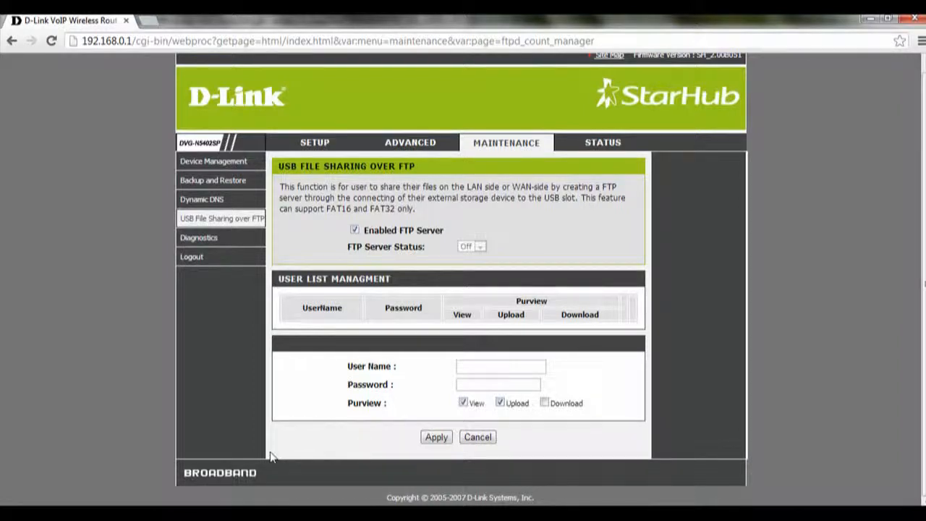
{"action": "mouse_move", "coordinate": [476, 458]}
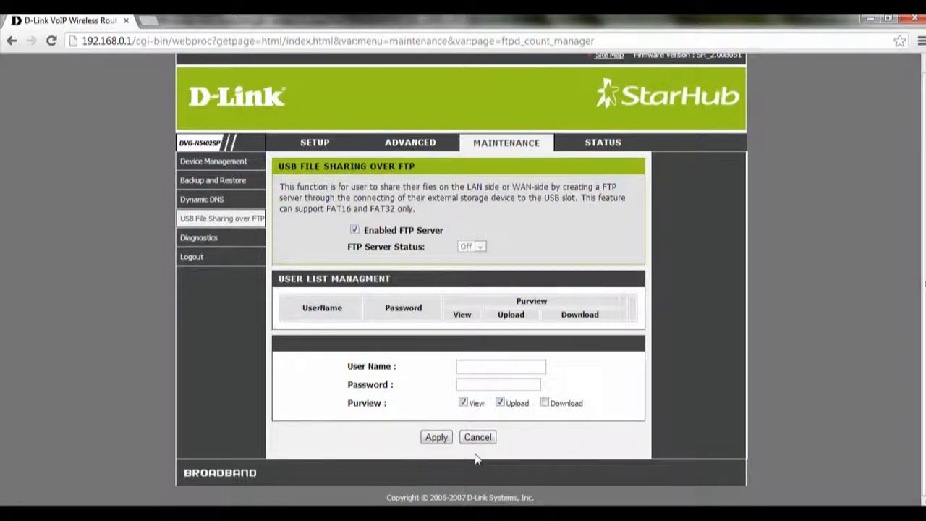